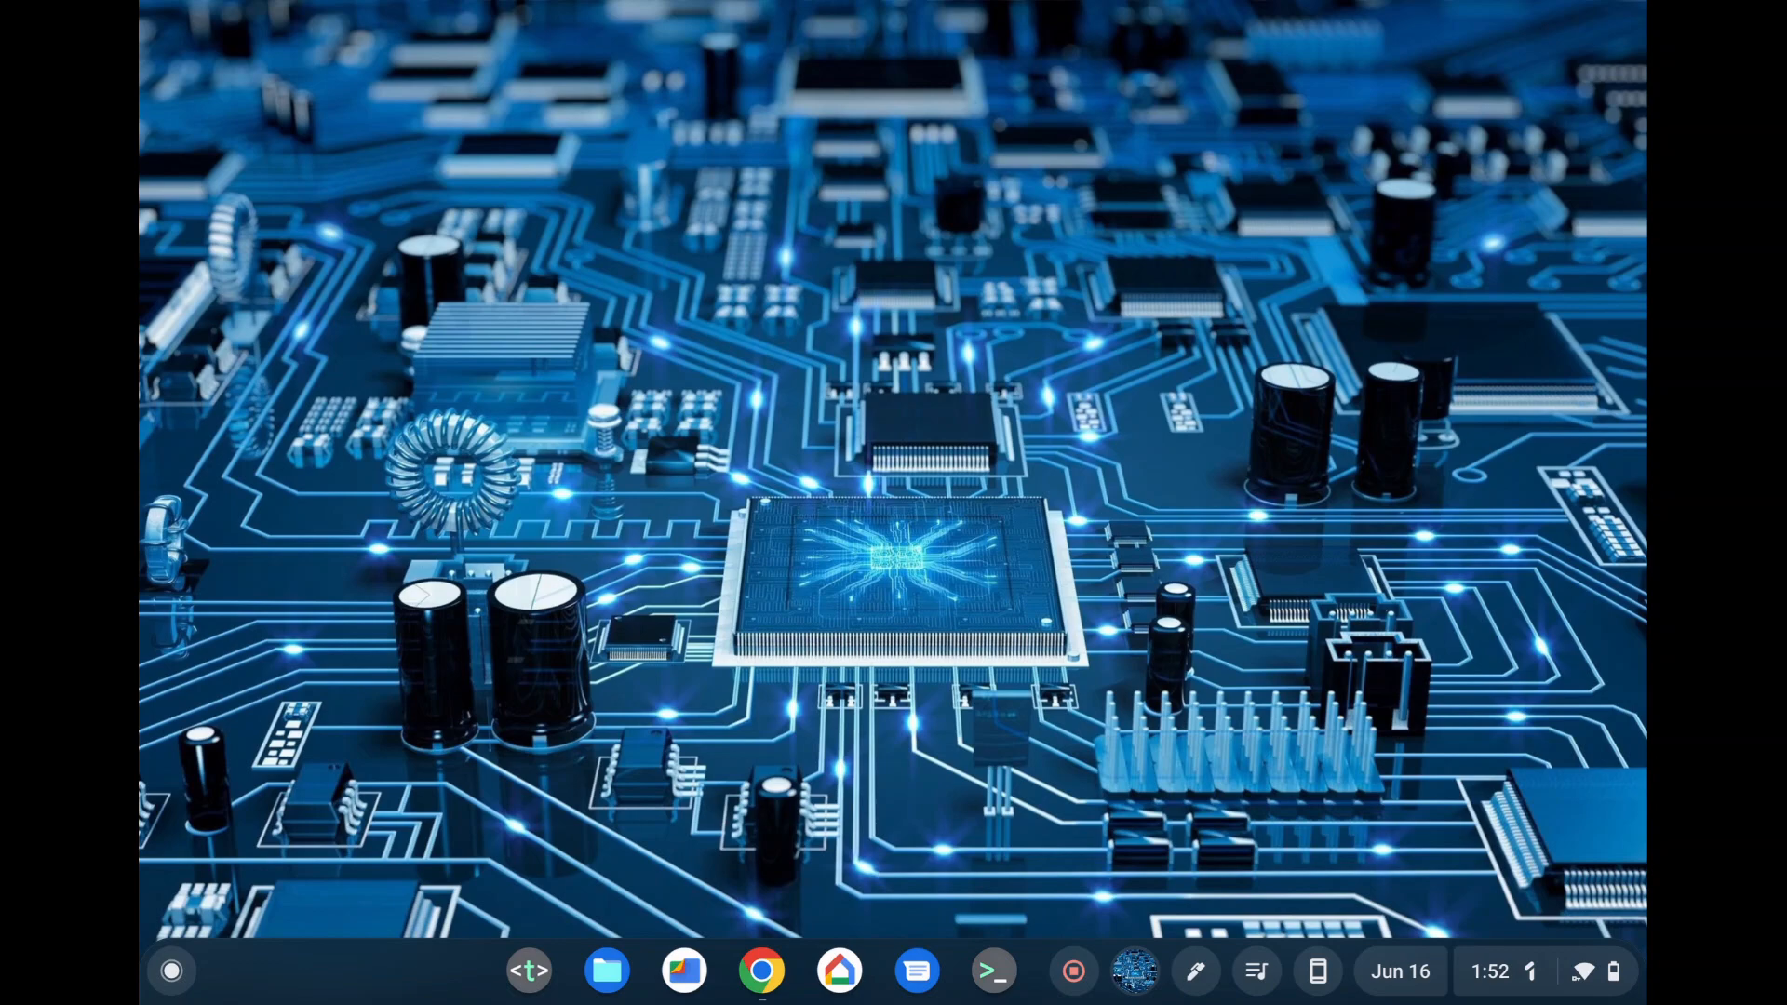
- Launch Chrome and reach the Google Account home page via the Google apps grid
click(760, 972)
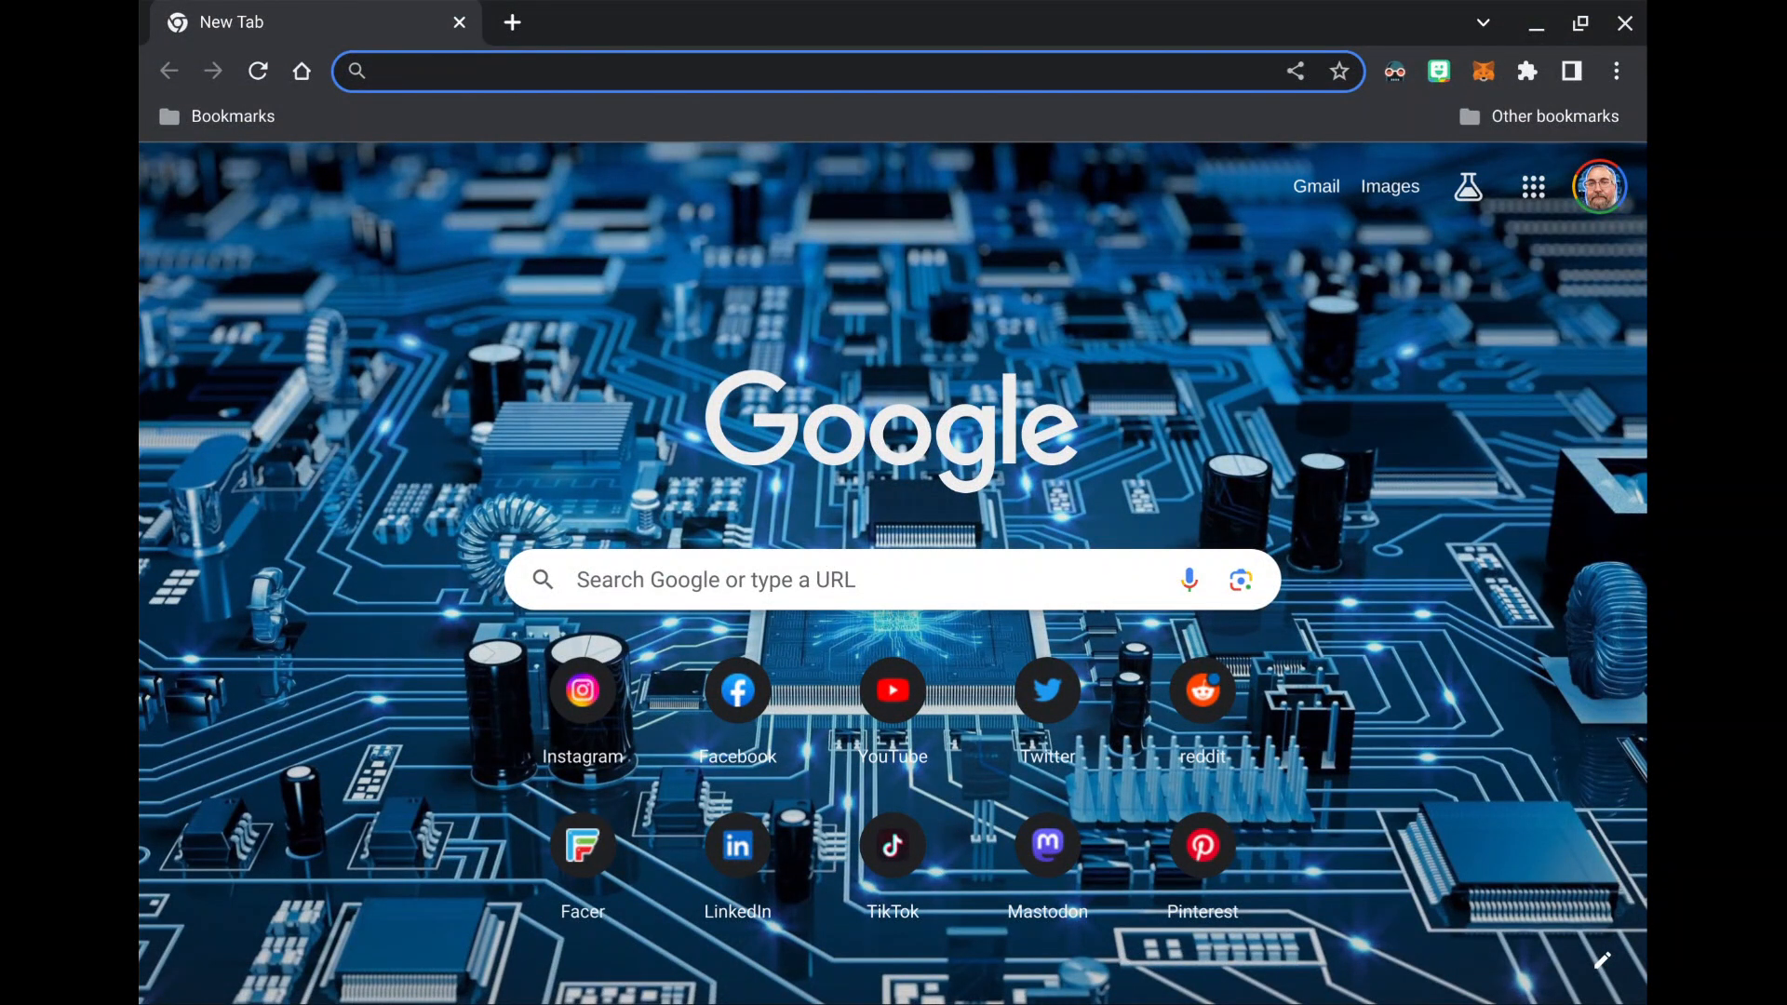
click(1532, 186)
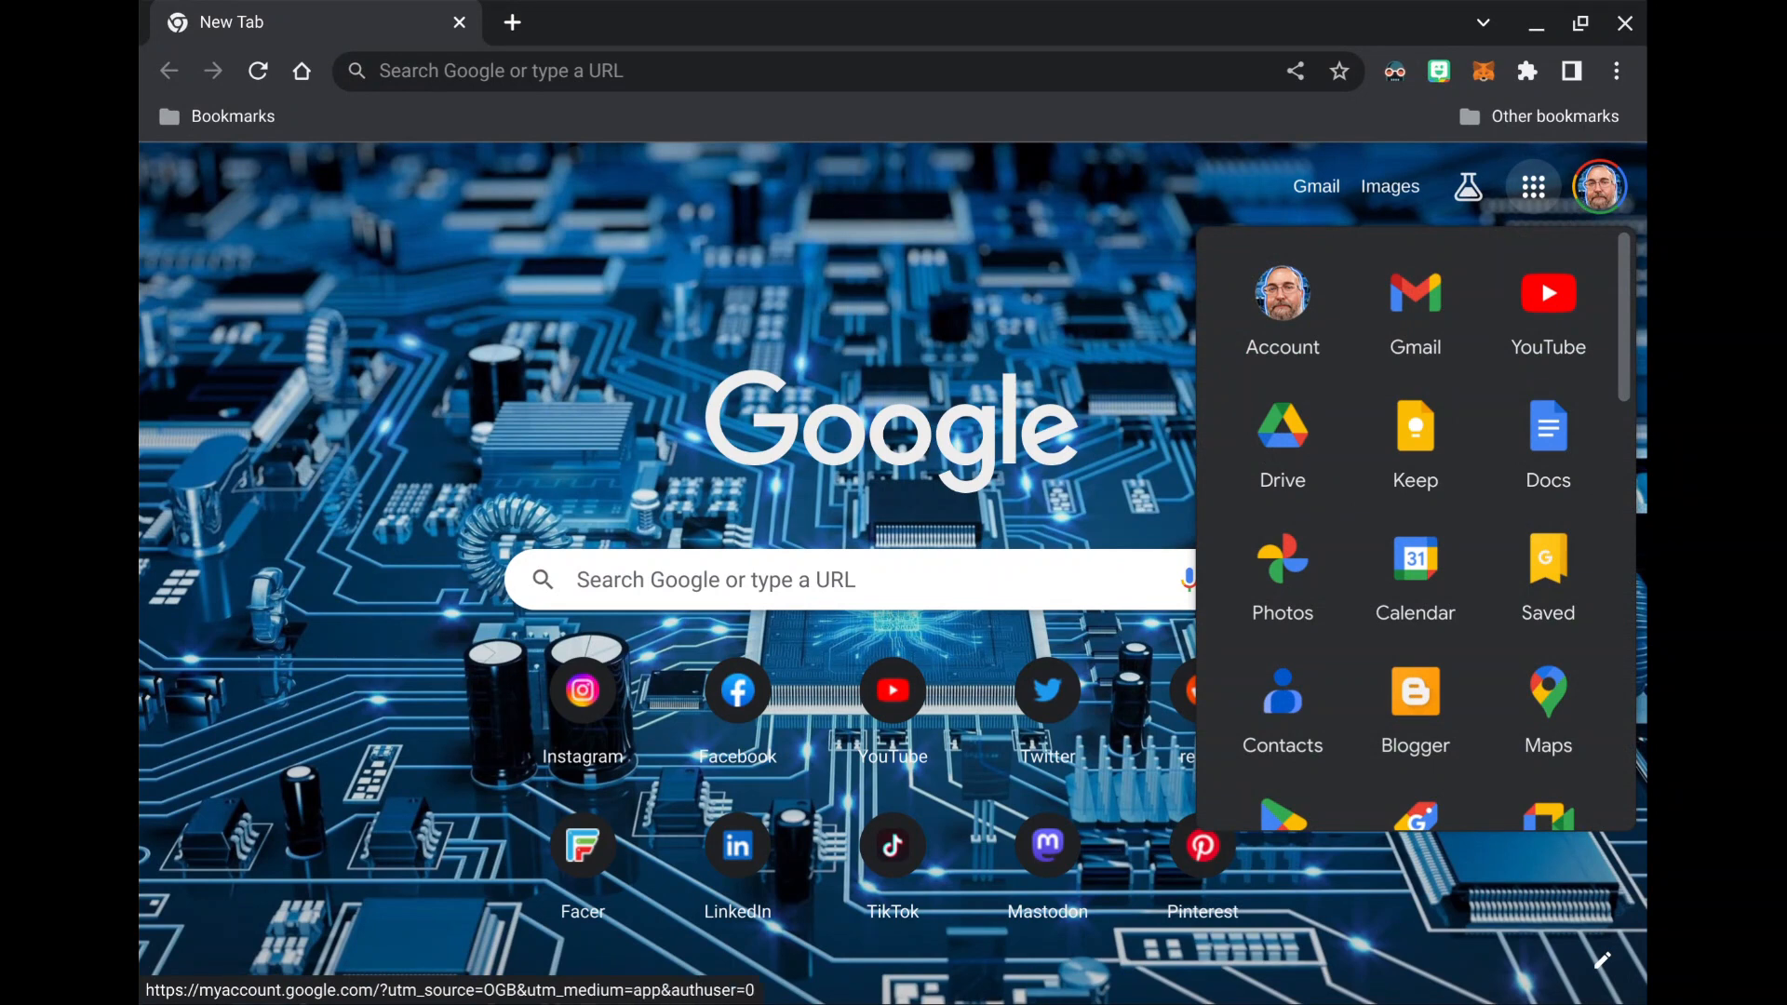
click(1281, 307)
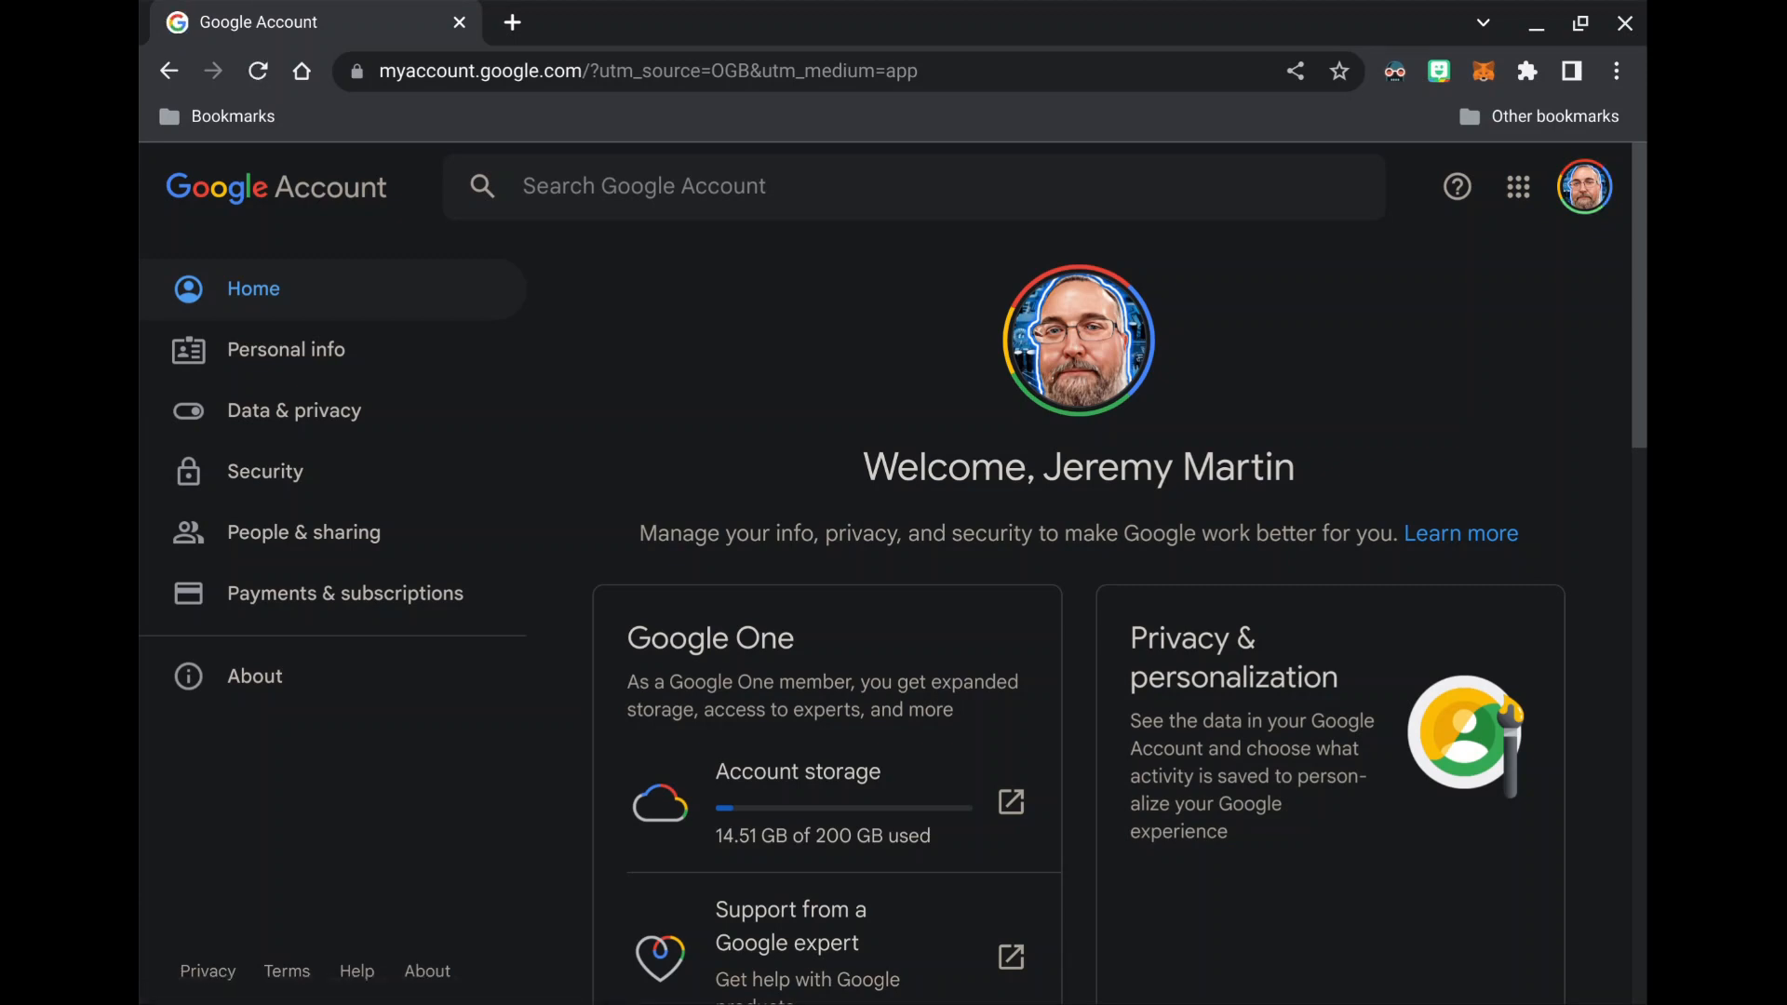
- Go to Security settings and show the registered keys TitanUSBC, TitanUSB and TitanFOB
click(265, 471)
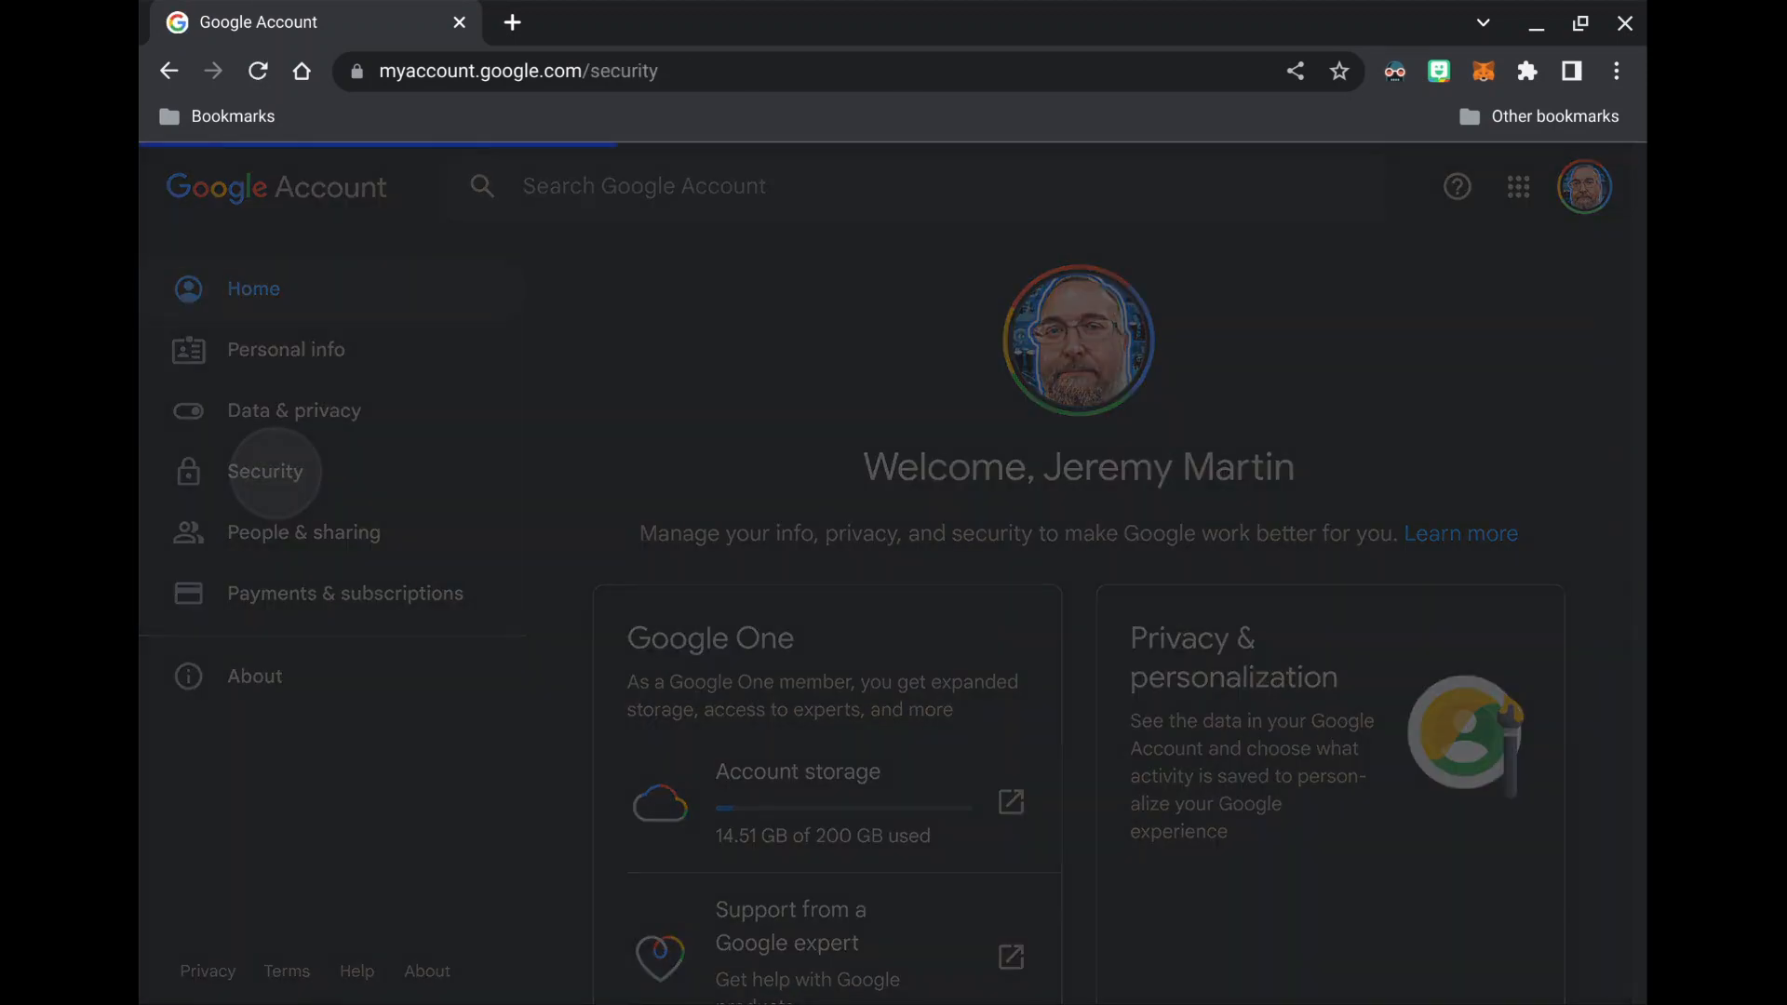
click(266, 471)
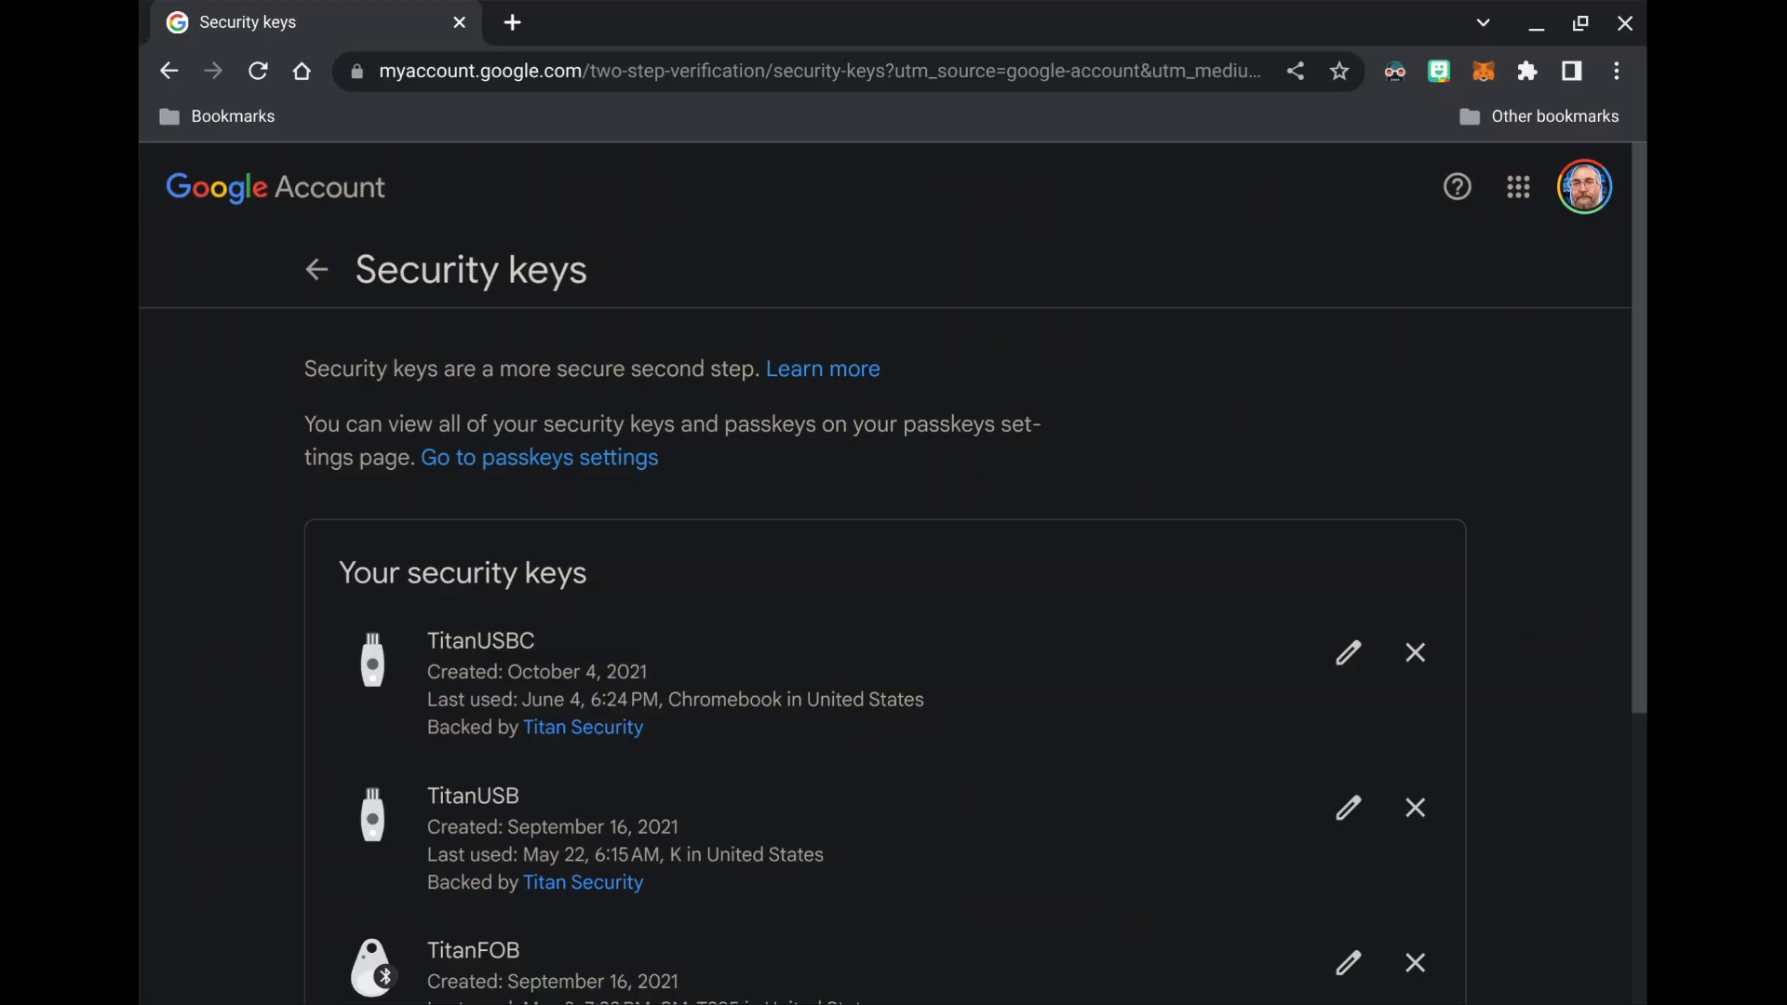
- Reach the bottom of the security keys list and begin Add security key
scroll(down, 3)
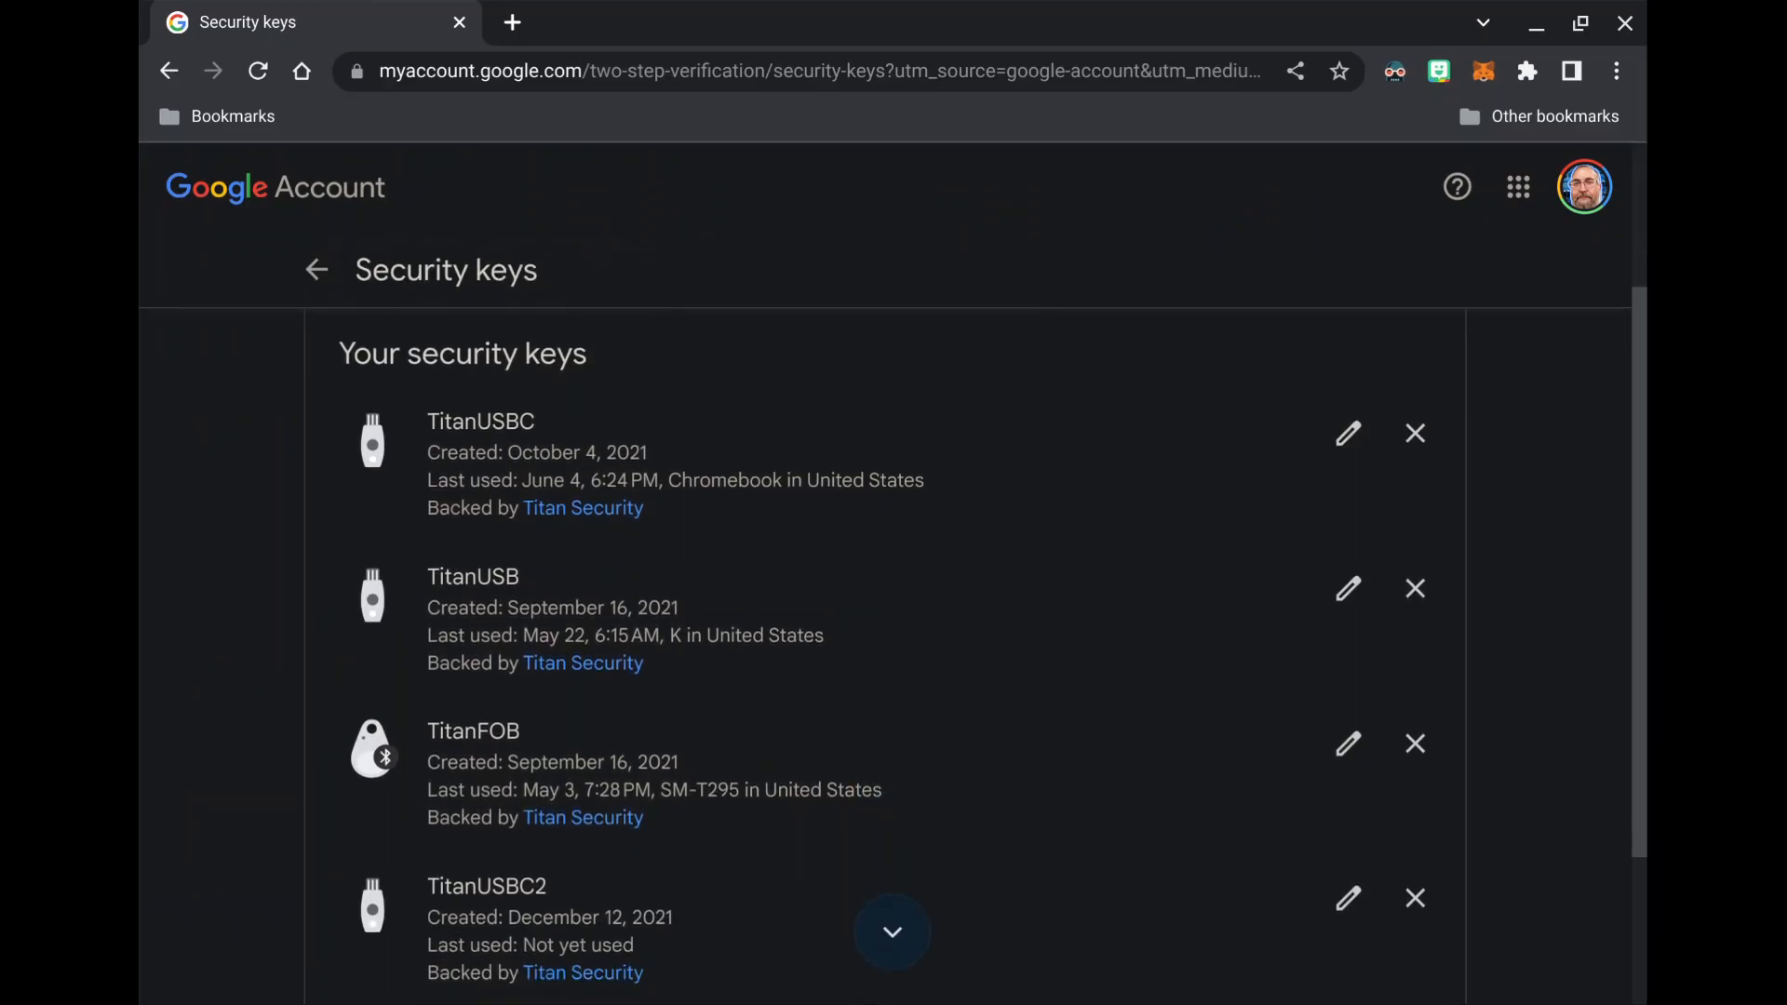
scroll(down, 3)
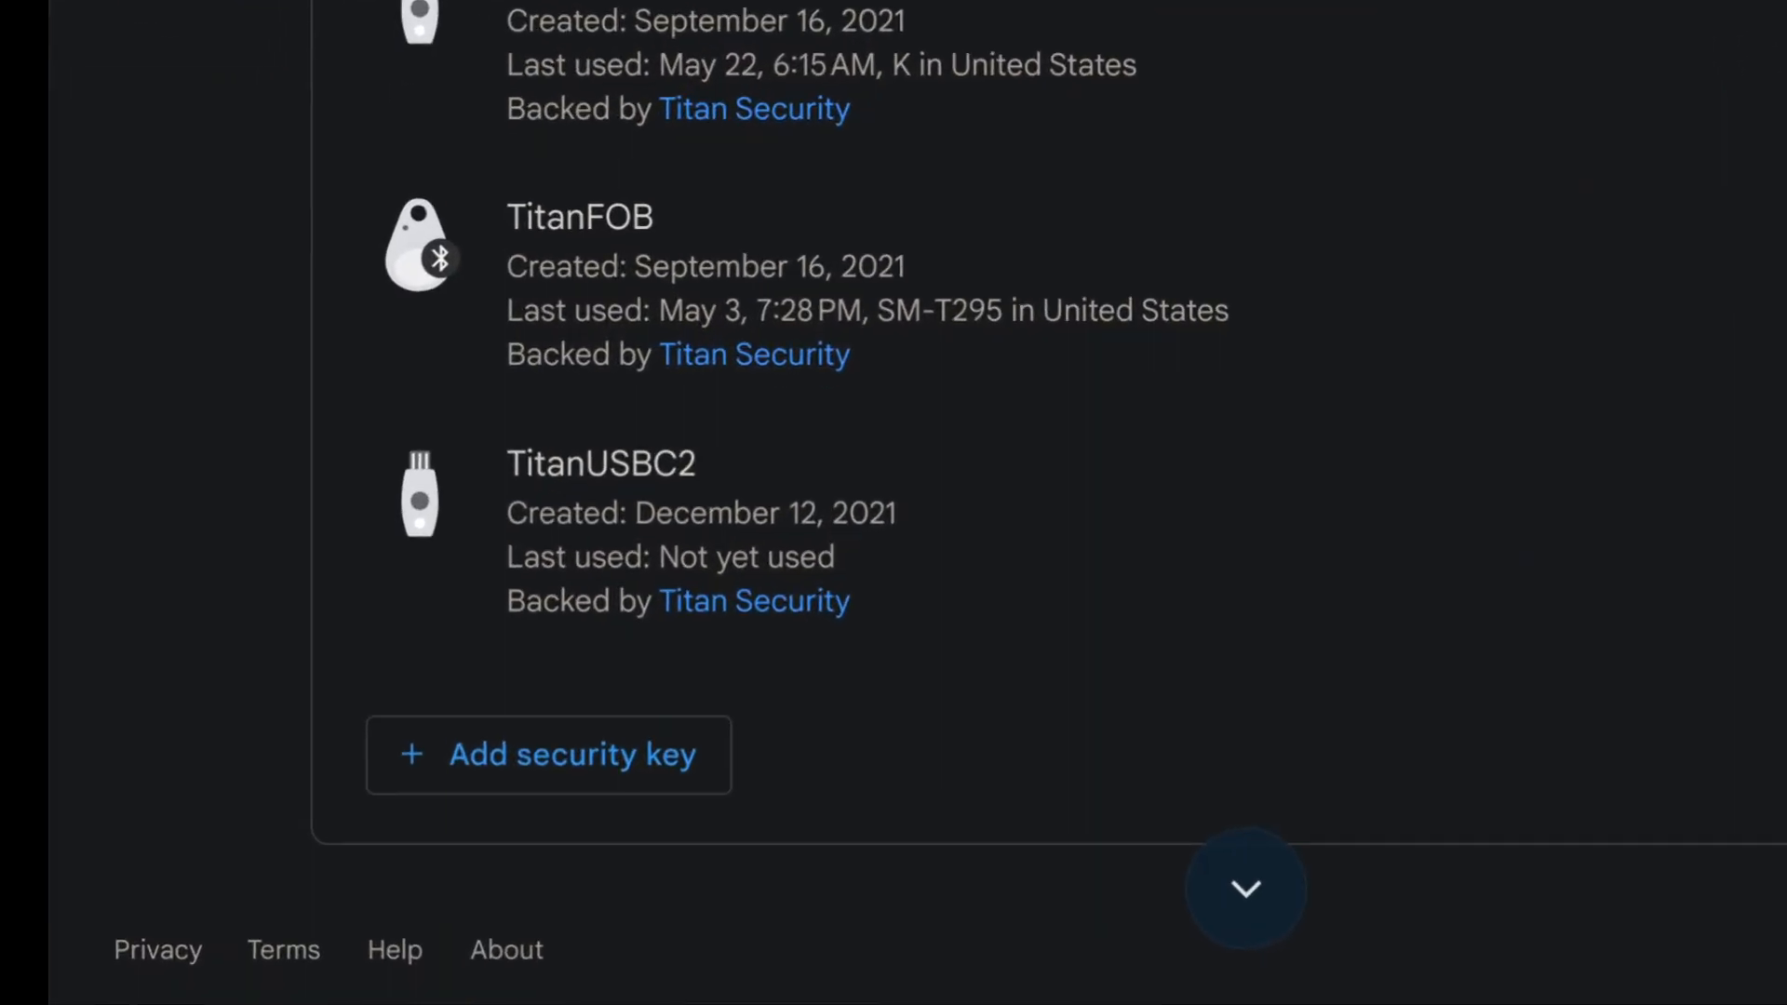
scroll(down, 3)
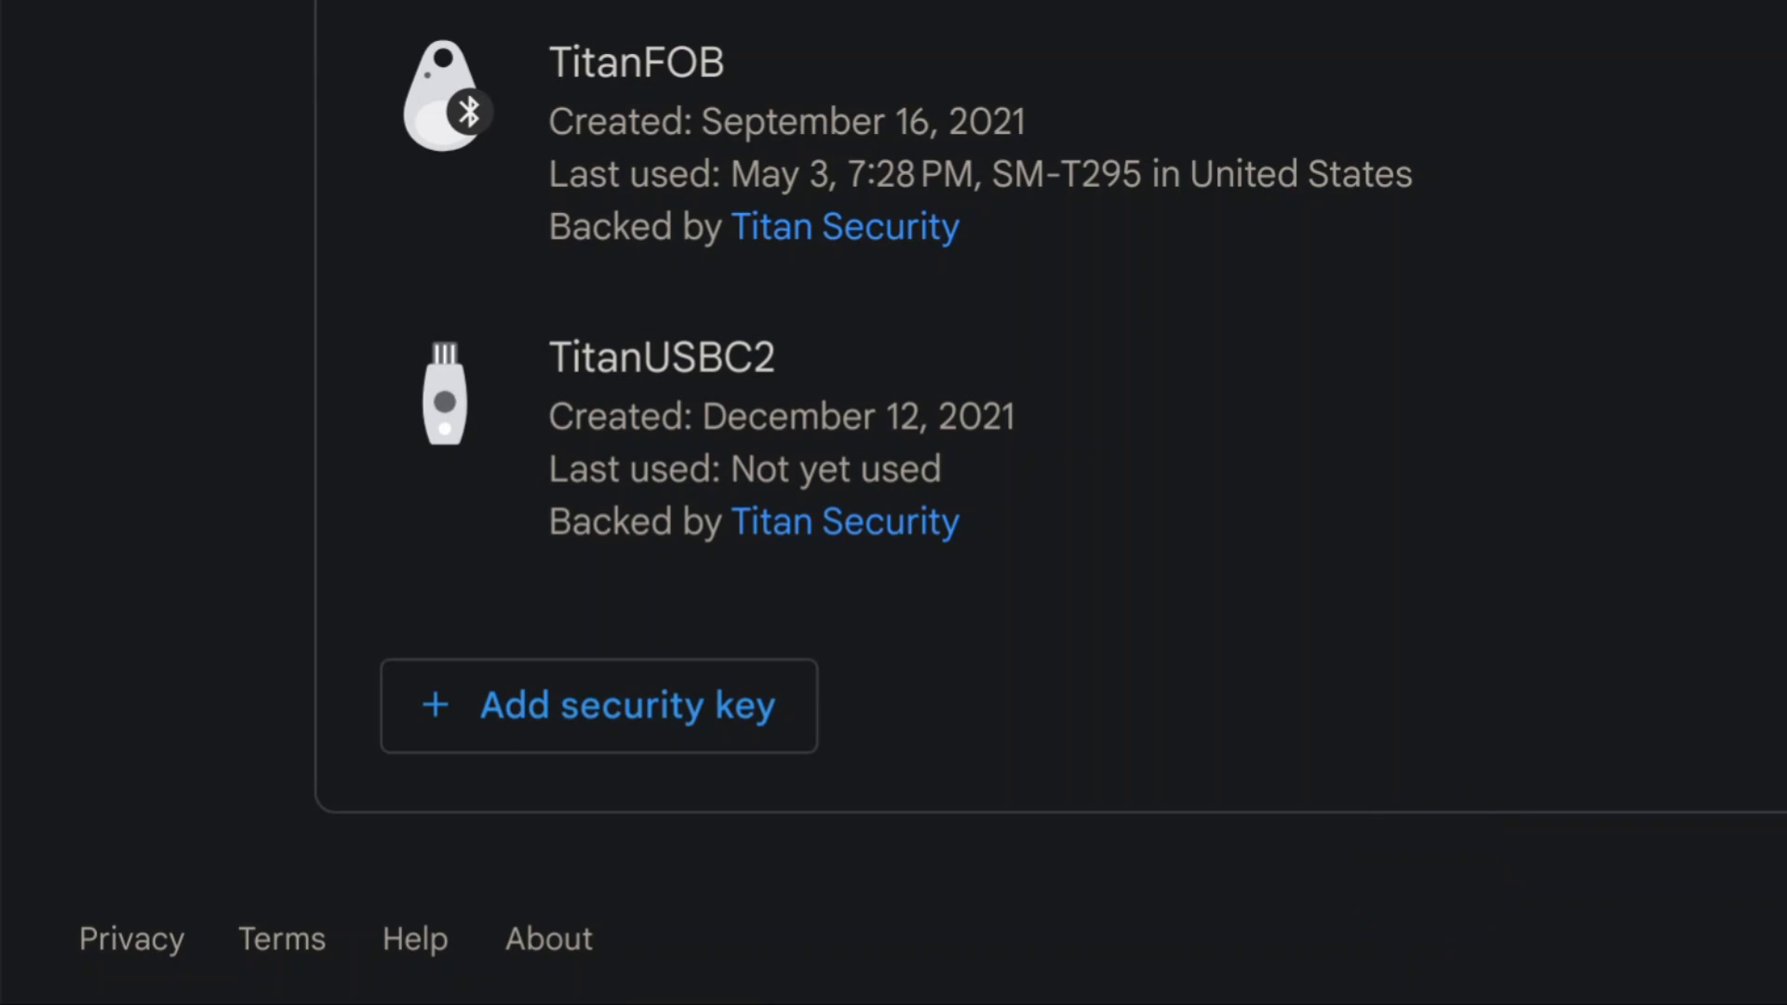
click(598, 706)
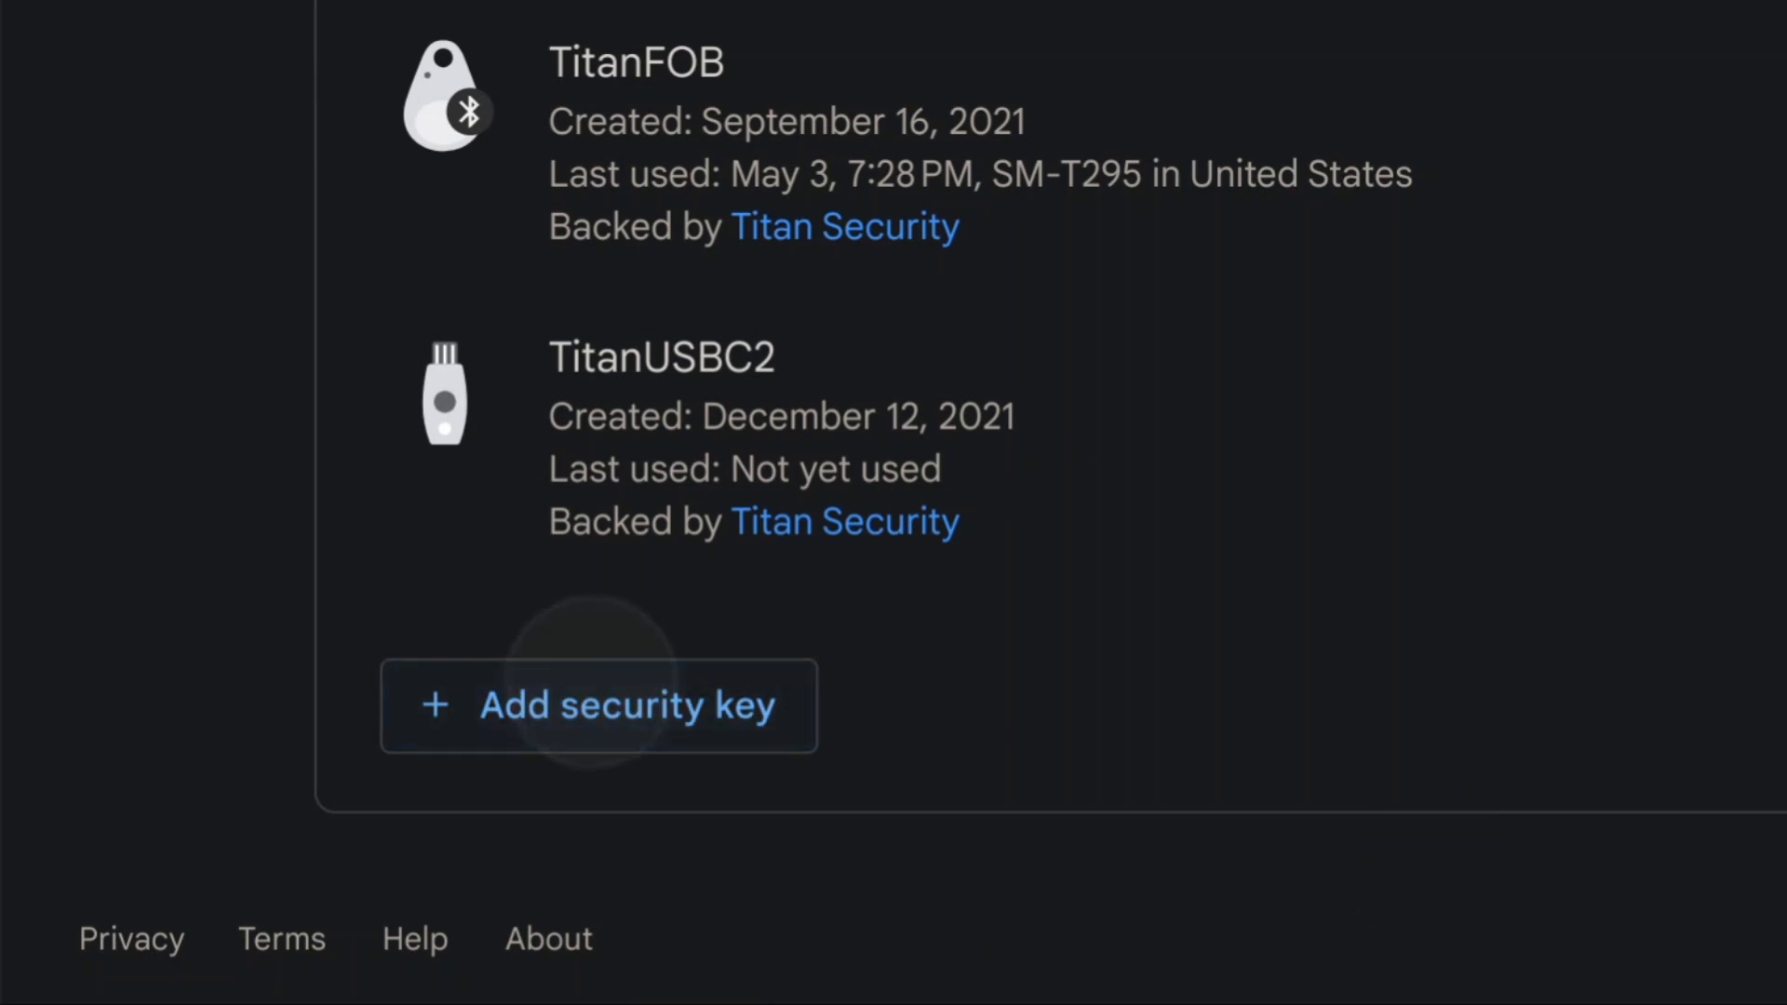
click(598, 704)
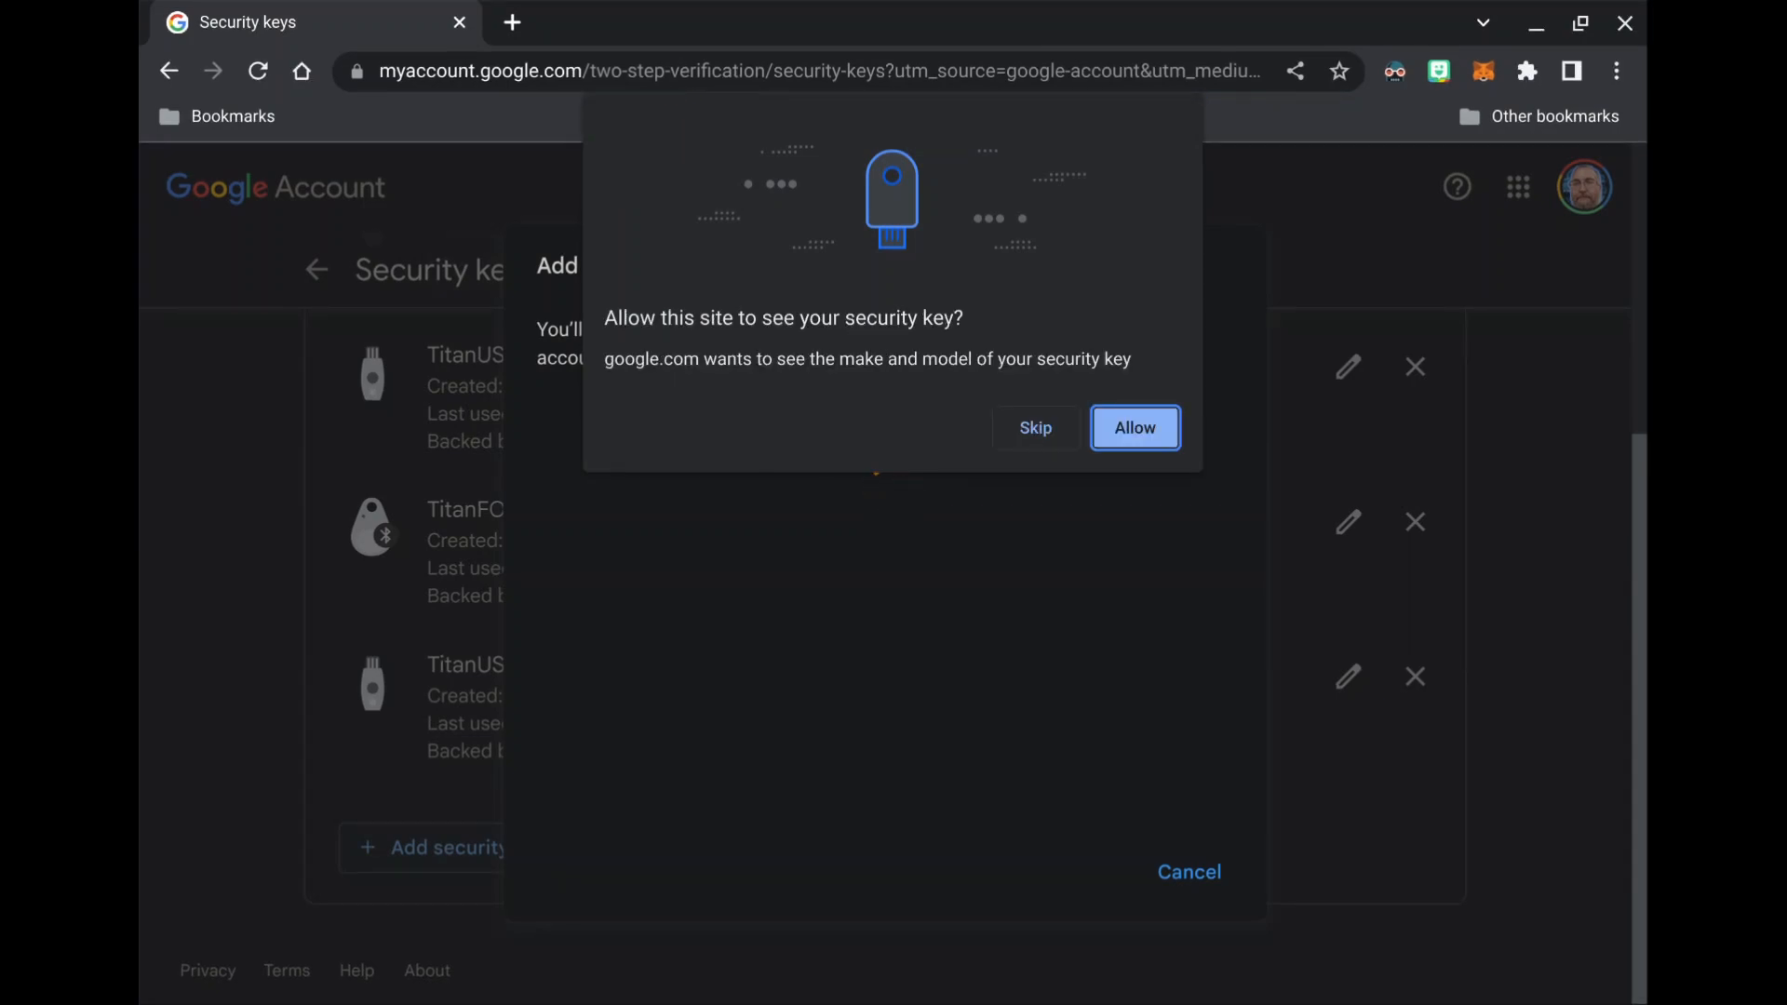
- Allow the make/model request, register the key as TitanUSB2 and show NFC sign-in instructions
click(1134, 428)
text(TitanUSB2)
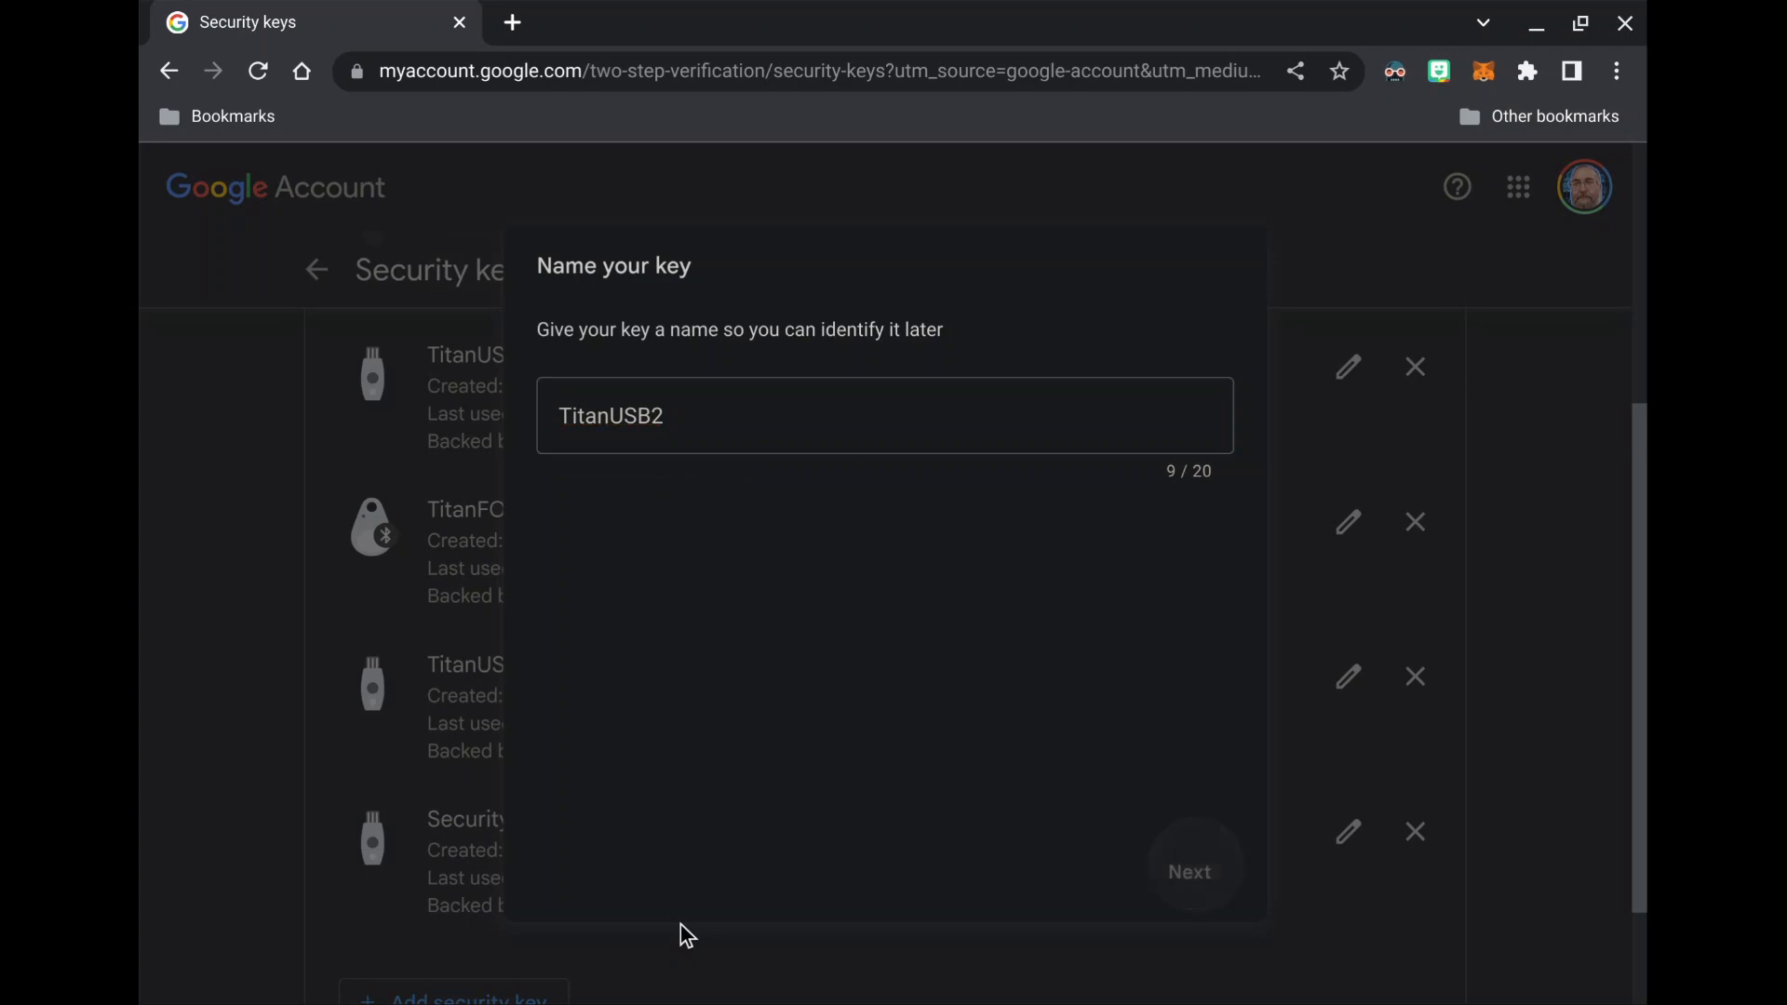
click(1190, 871)
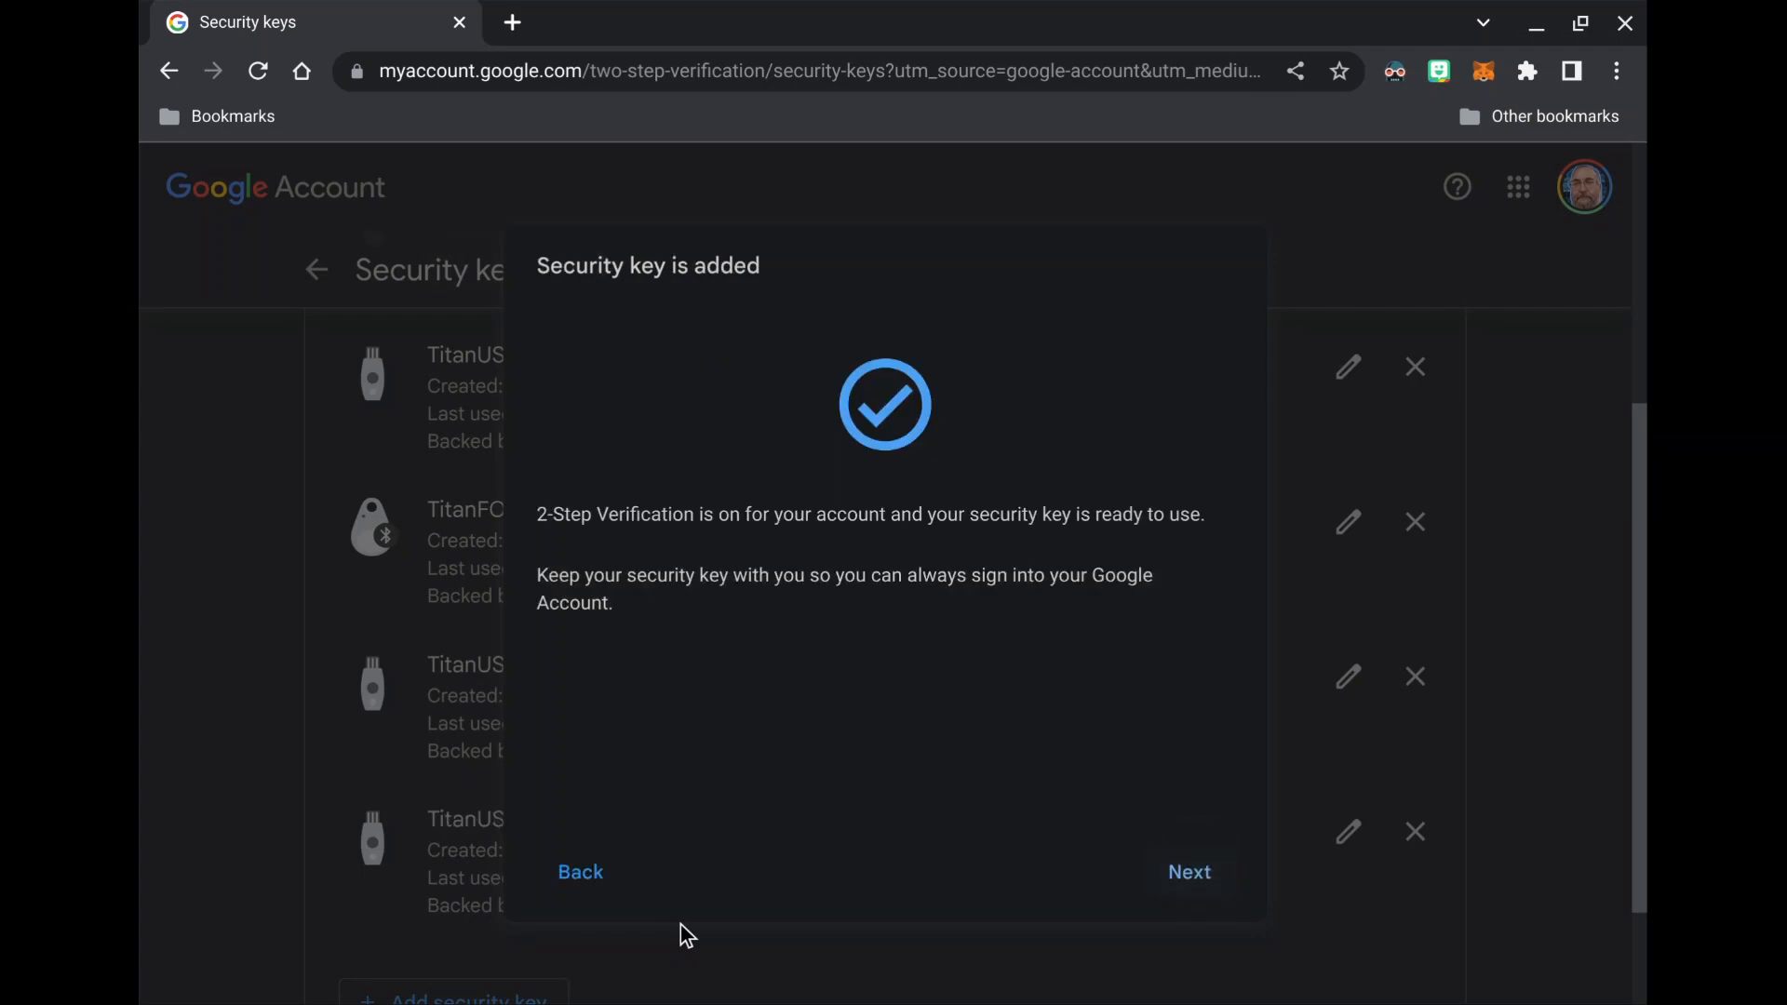
click(1190, 871)
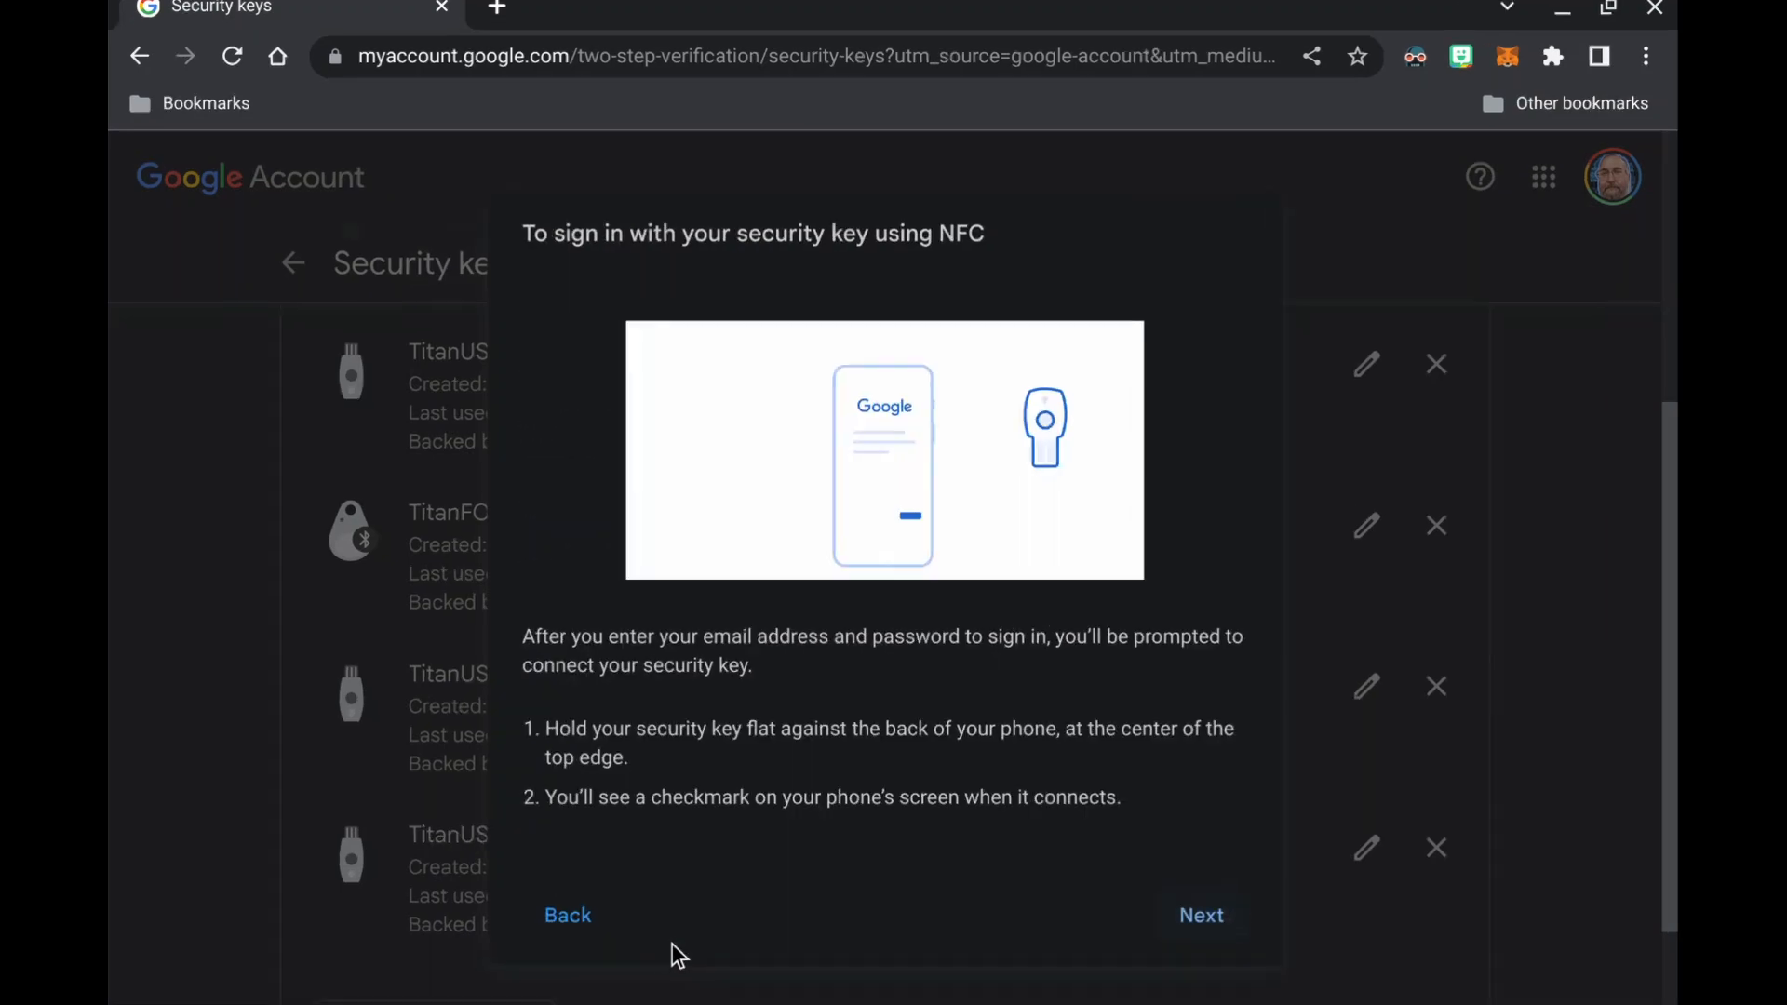